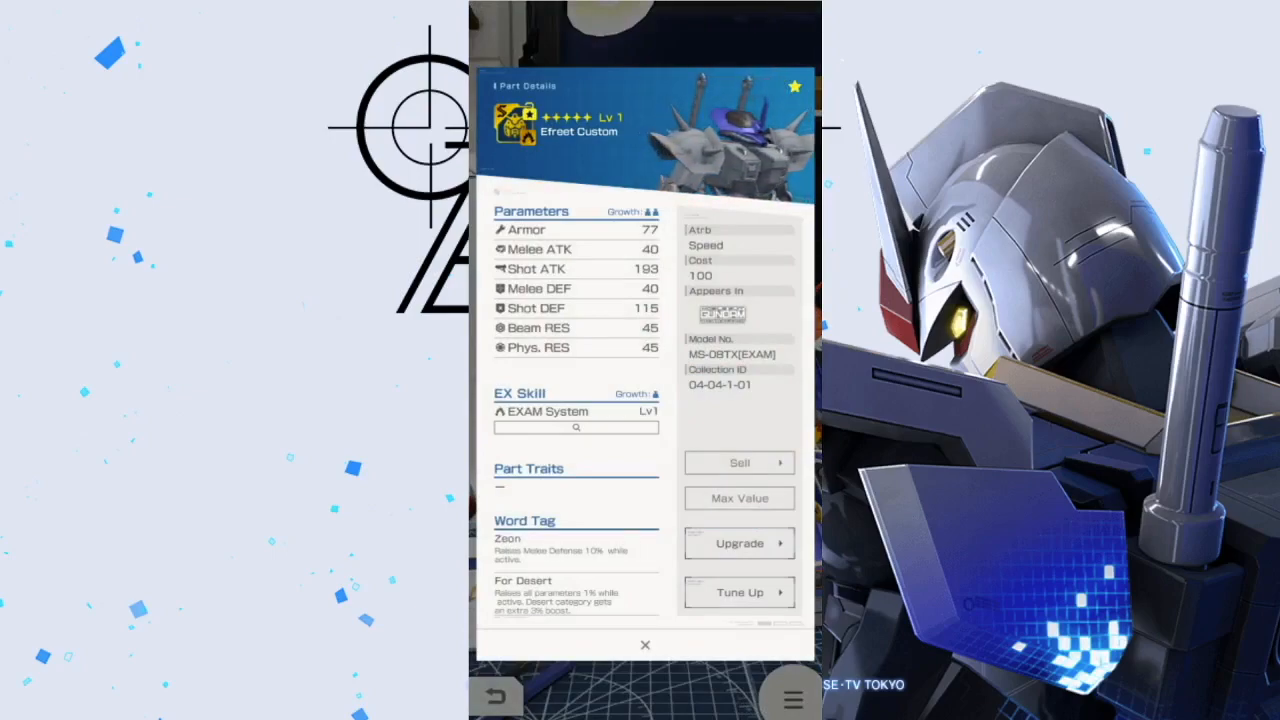
Show the Efreet Custom part at max level and view its EXAM System EX skill at Lv10.
left_click(740, 498)
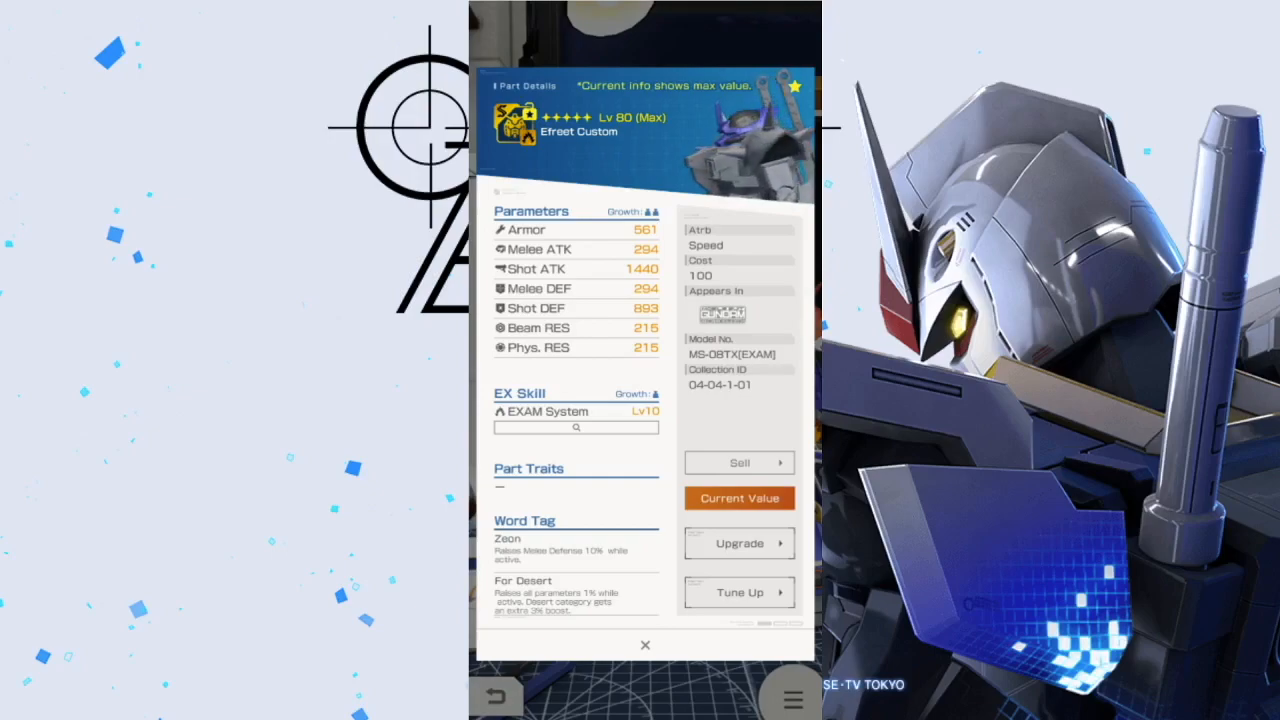
left_click(576, 412)
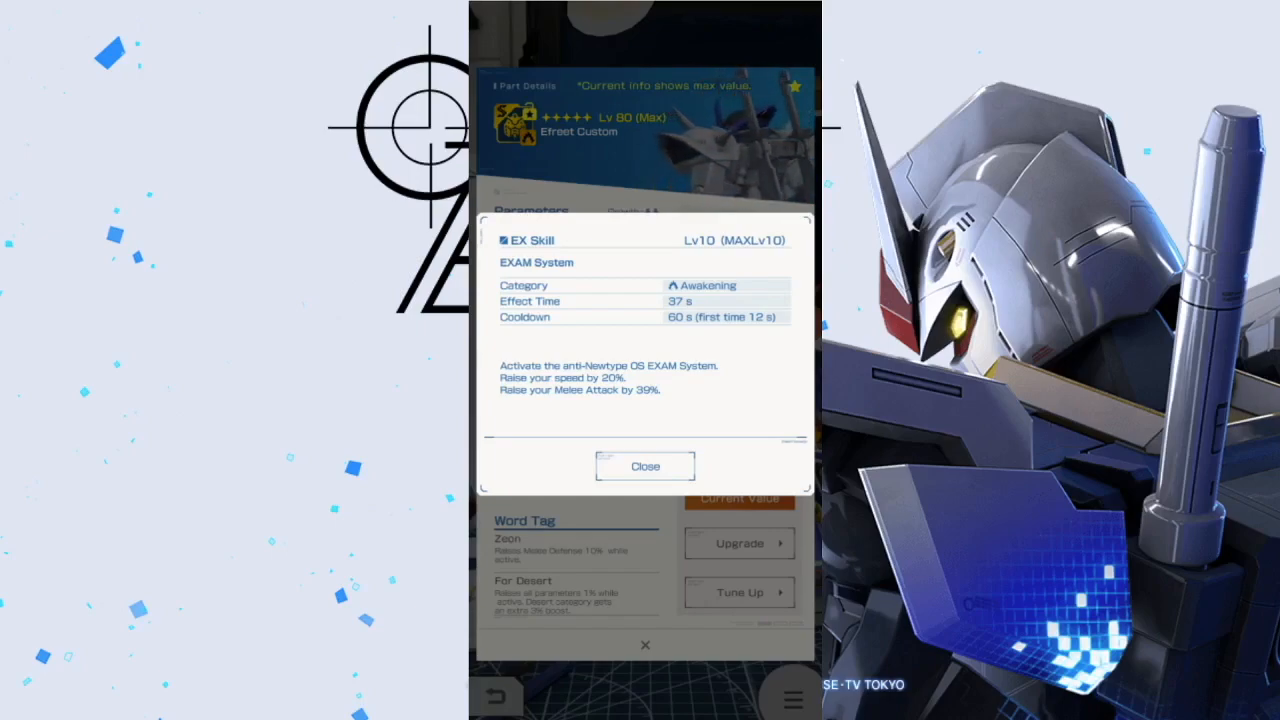
Dismiss the EXAM System popup to reach the Efreet Custom part with the In-Fighter Job Buff trait.
left_click(644, 466)
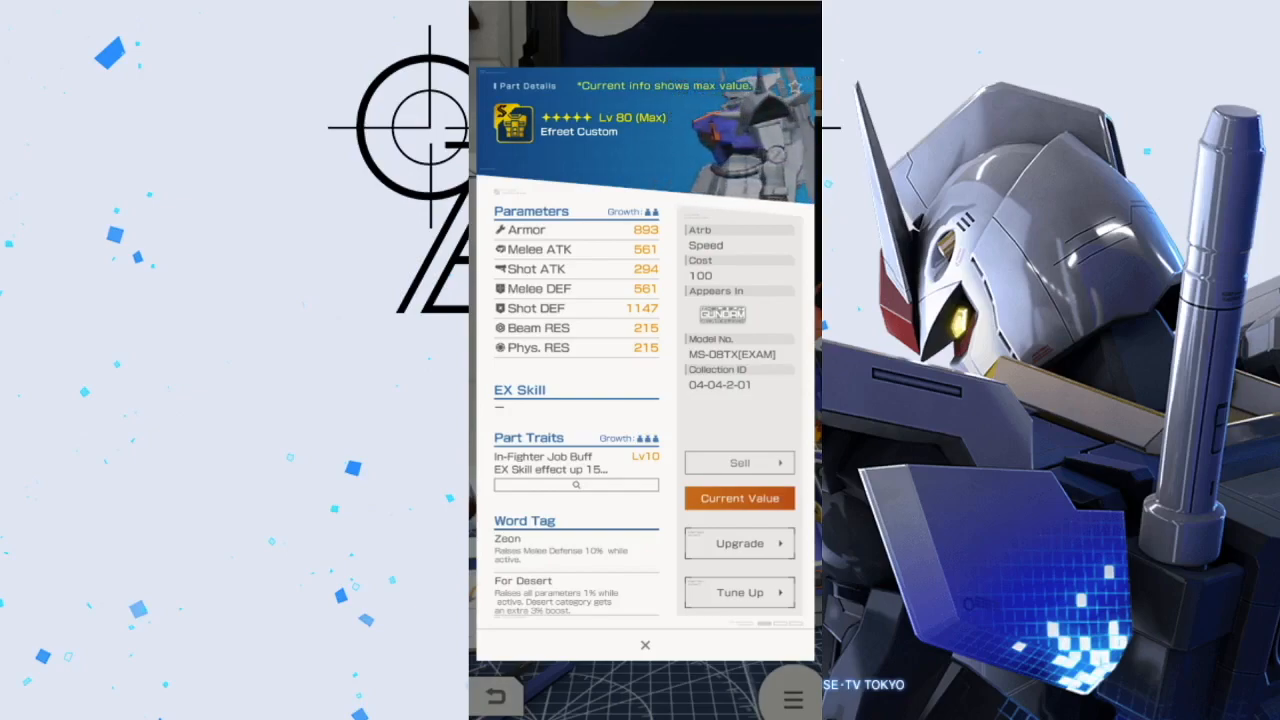
Review the In-Fighter trait's effect at Lv10, then move on to the Arm Grenade part.
left_click(576, 462)
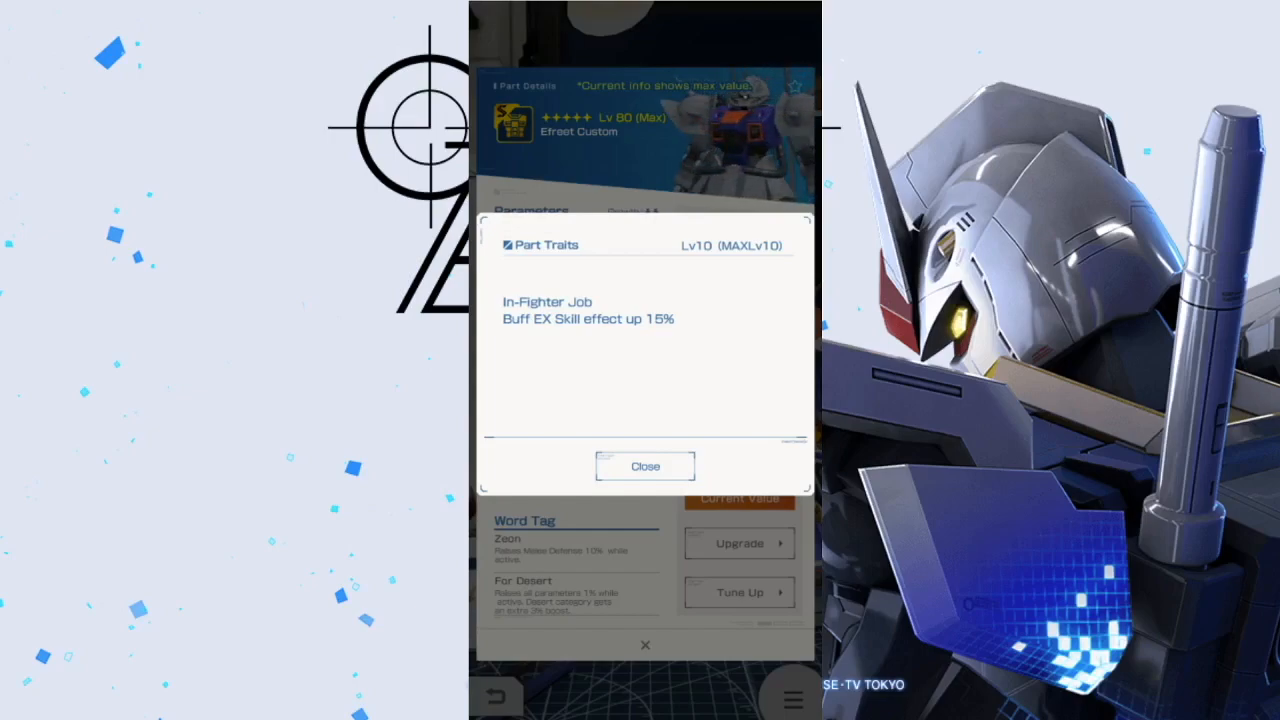
left_click(644, 466)
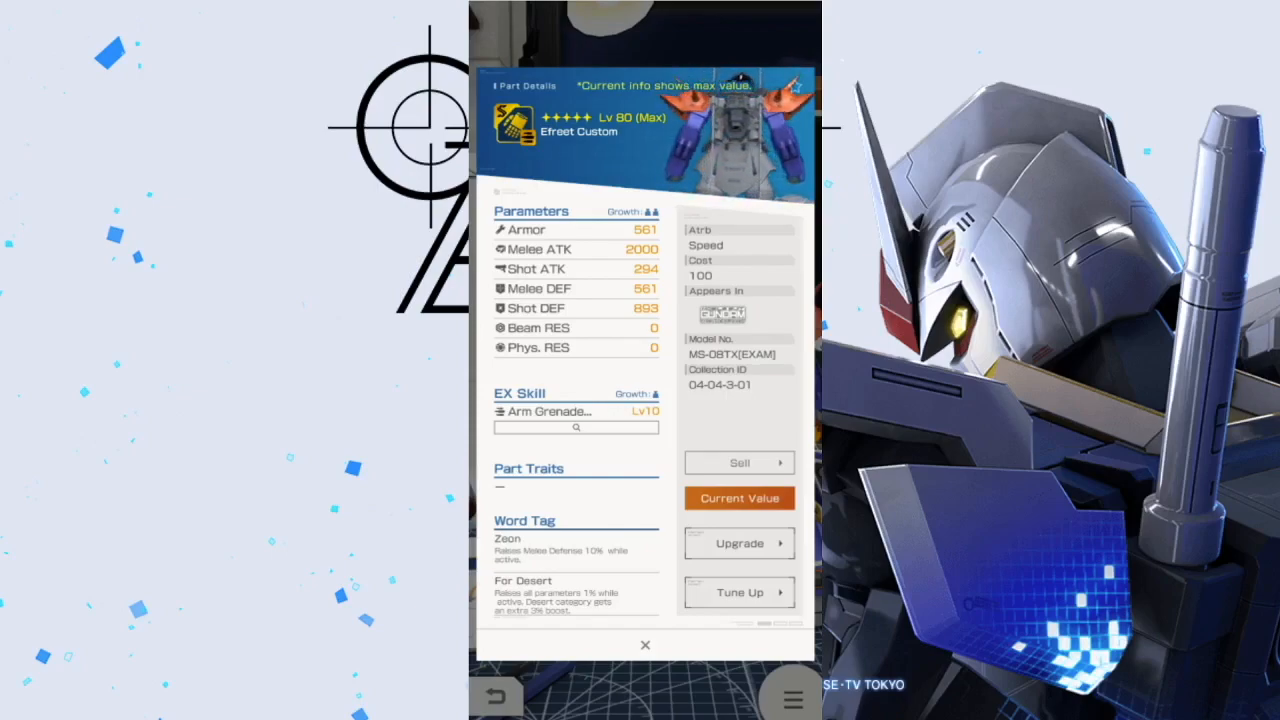
Review the Arm Grenade Launcher skill details, then move on to the Leg Missile part.
left_click(548, 412)
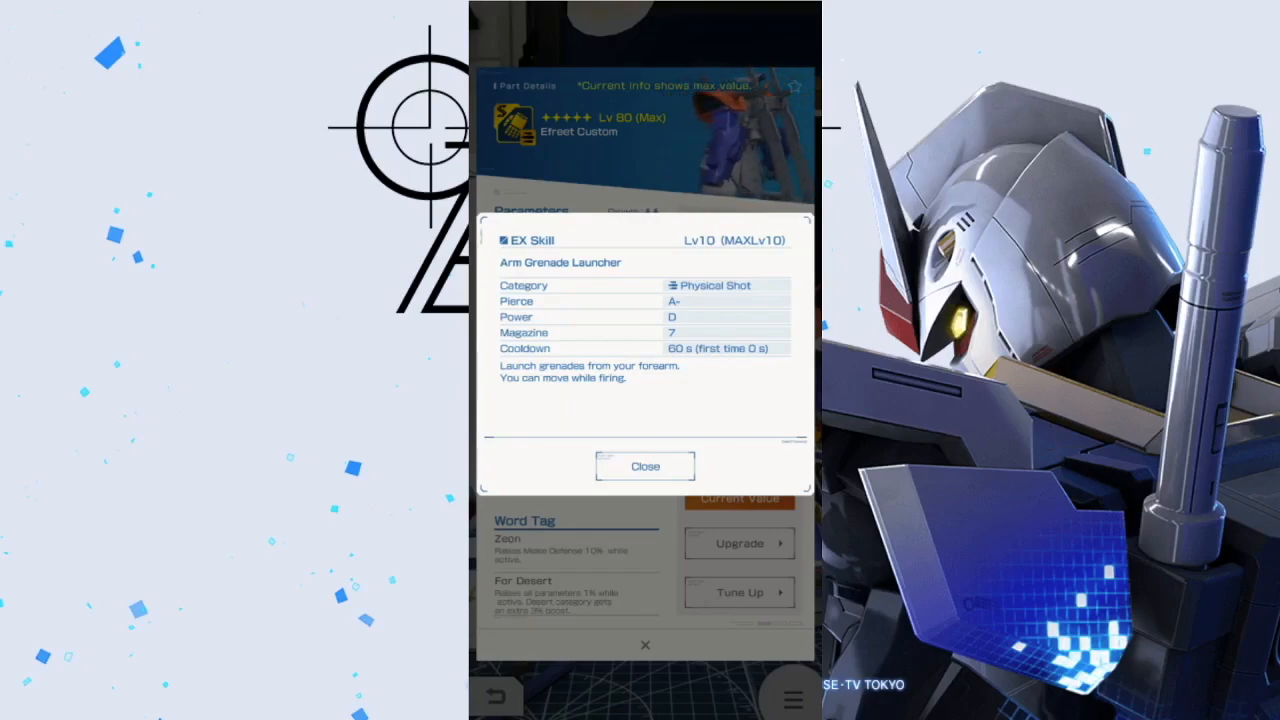
left_click(644, 466)
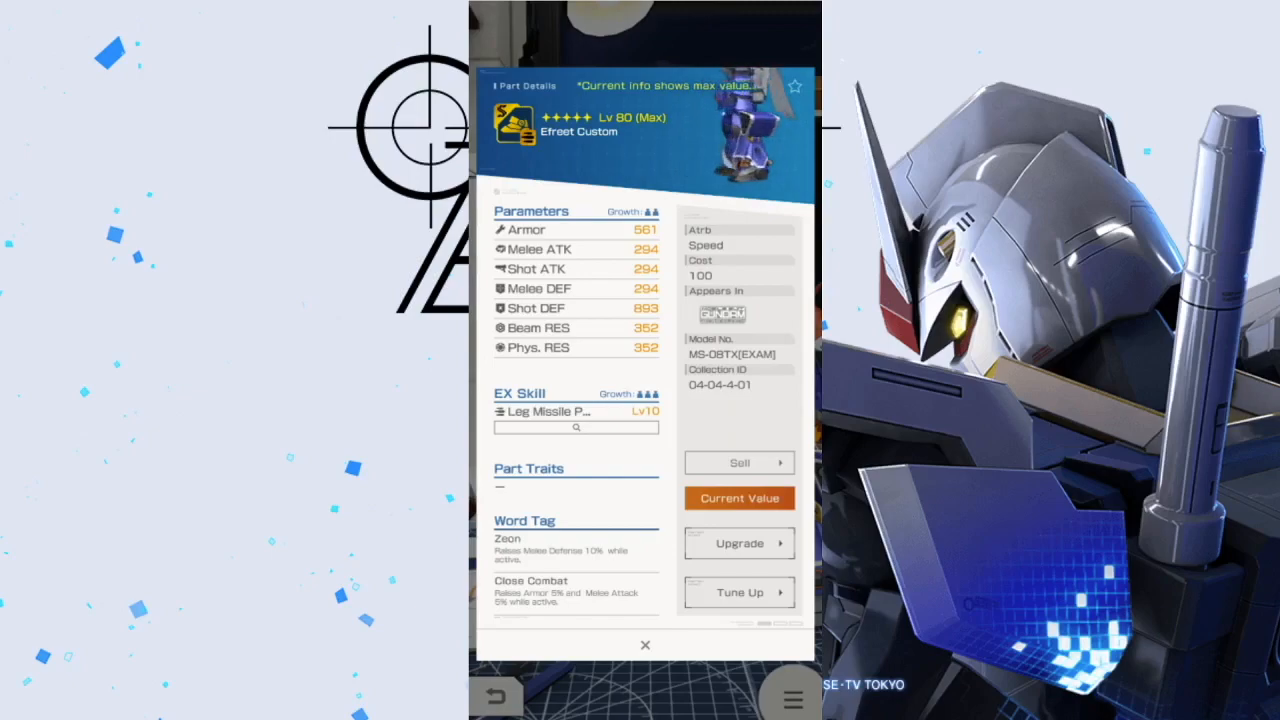
Review the Leg Missile Pod skill details, then move on to the Heat Rush part.
left_click(546, 412)
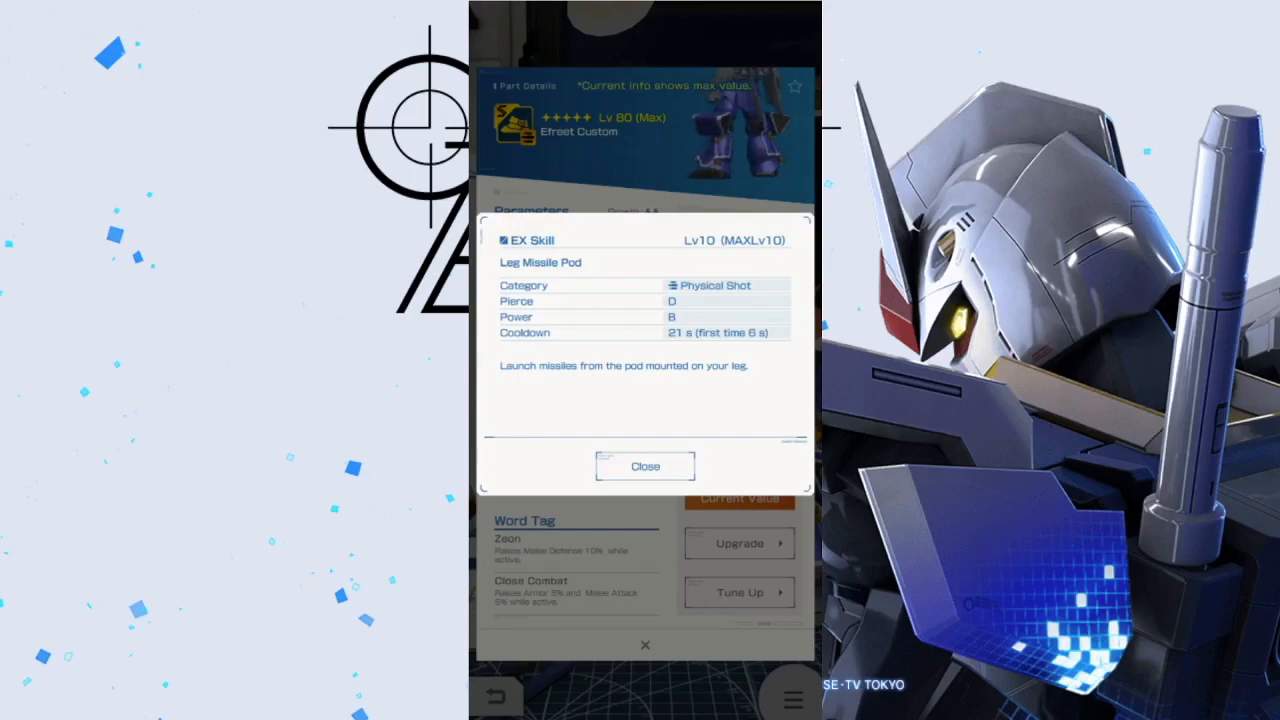
left_click(644, 466)
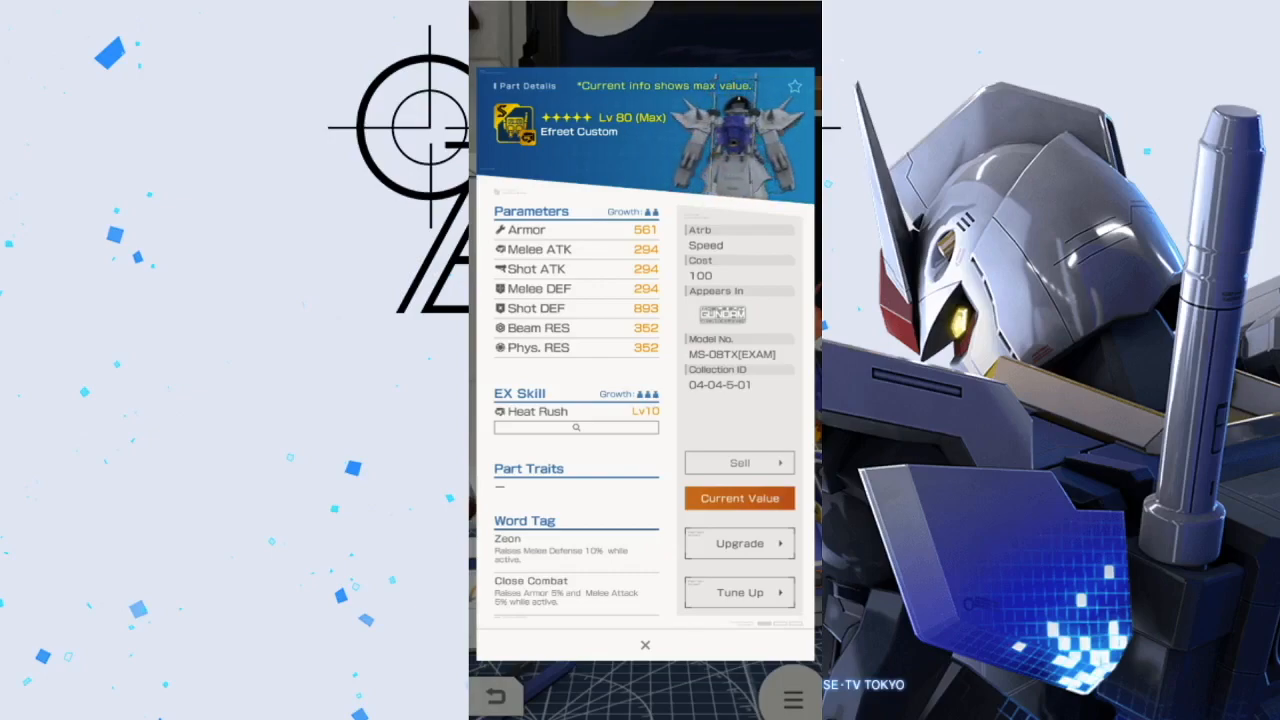
Review the Heat Rush skill stats, then move on to the Heat Saber weapon at max level.
left_click(576, 428)
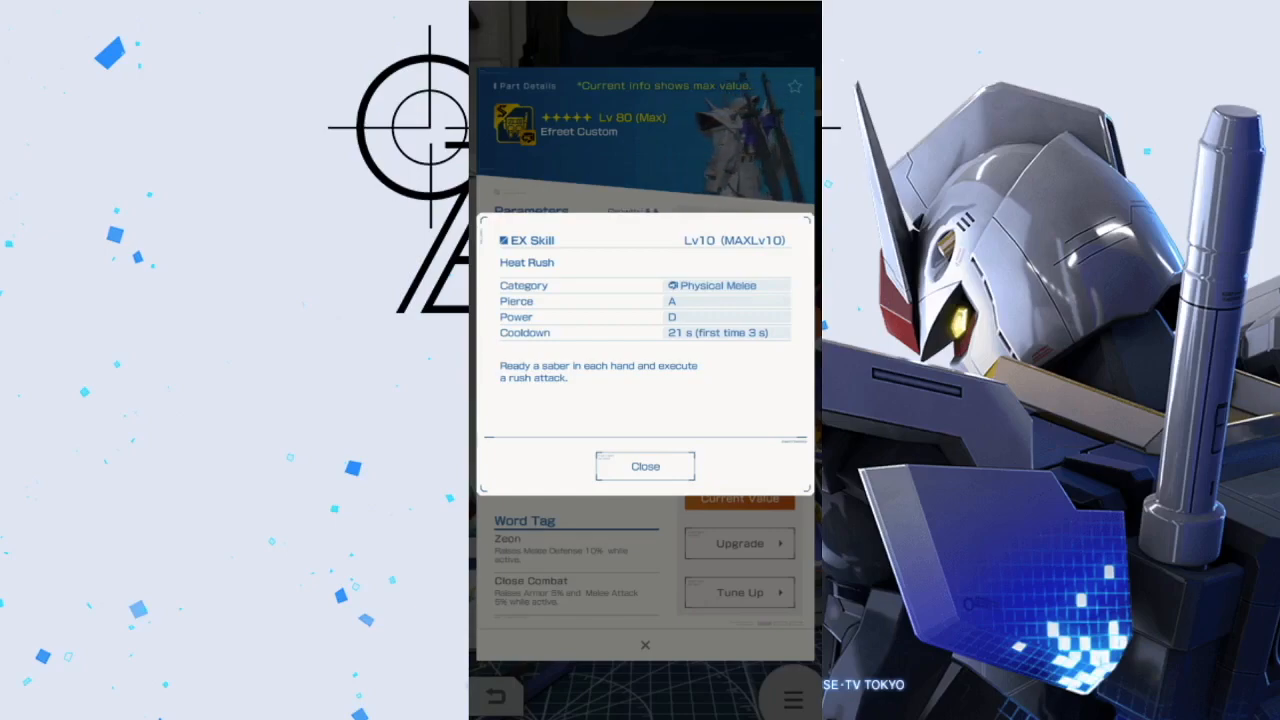
left_click(644, 466)
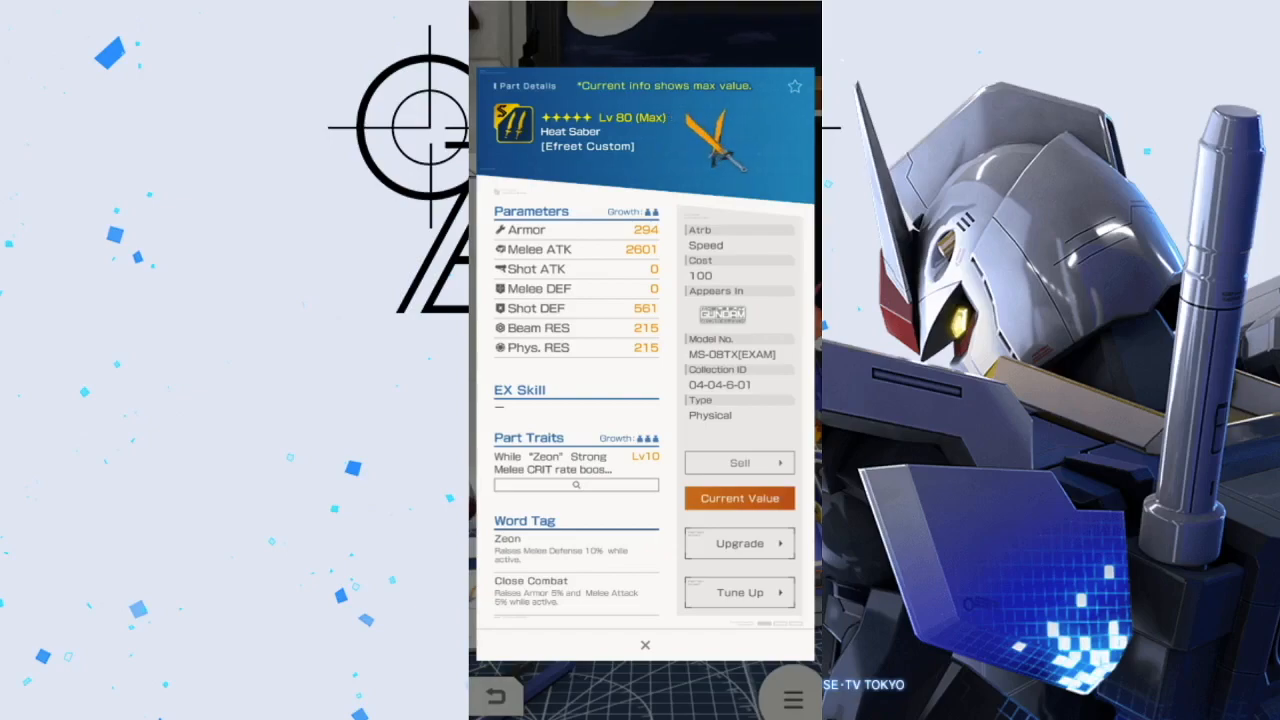
left_click(576, 464)
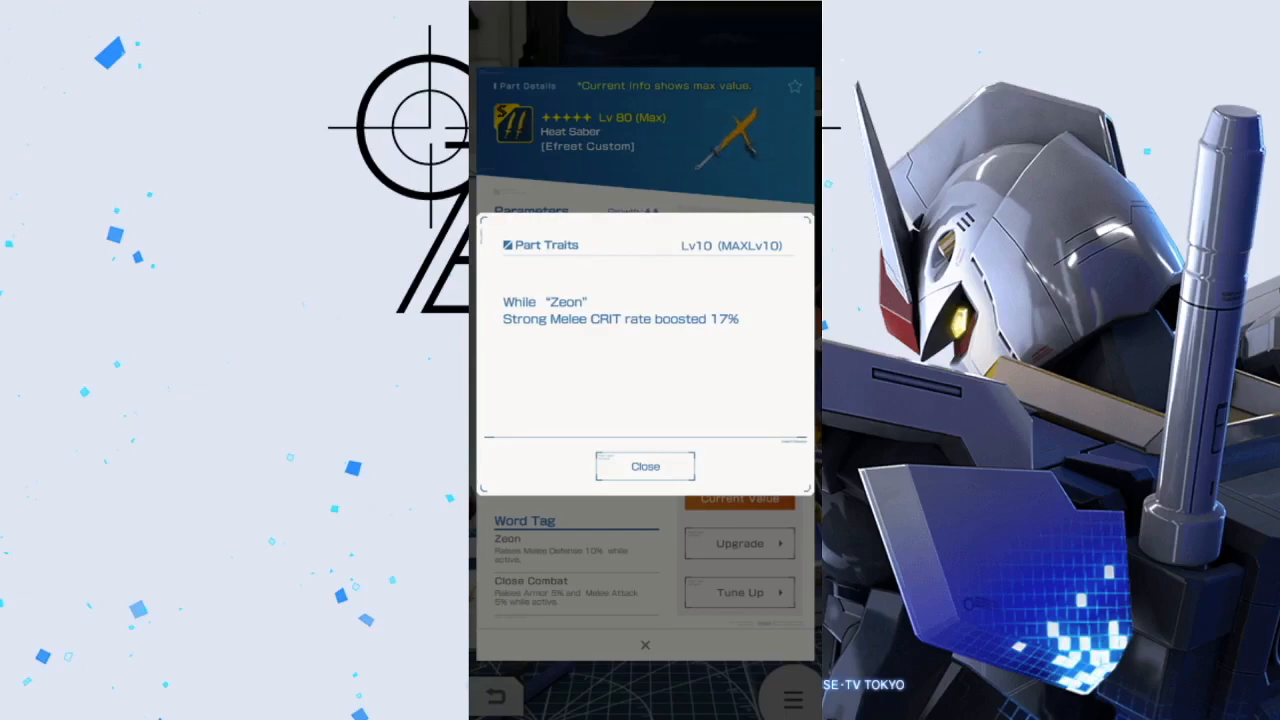
left_click(644, 466)
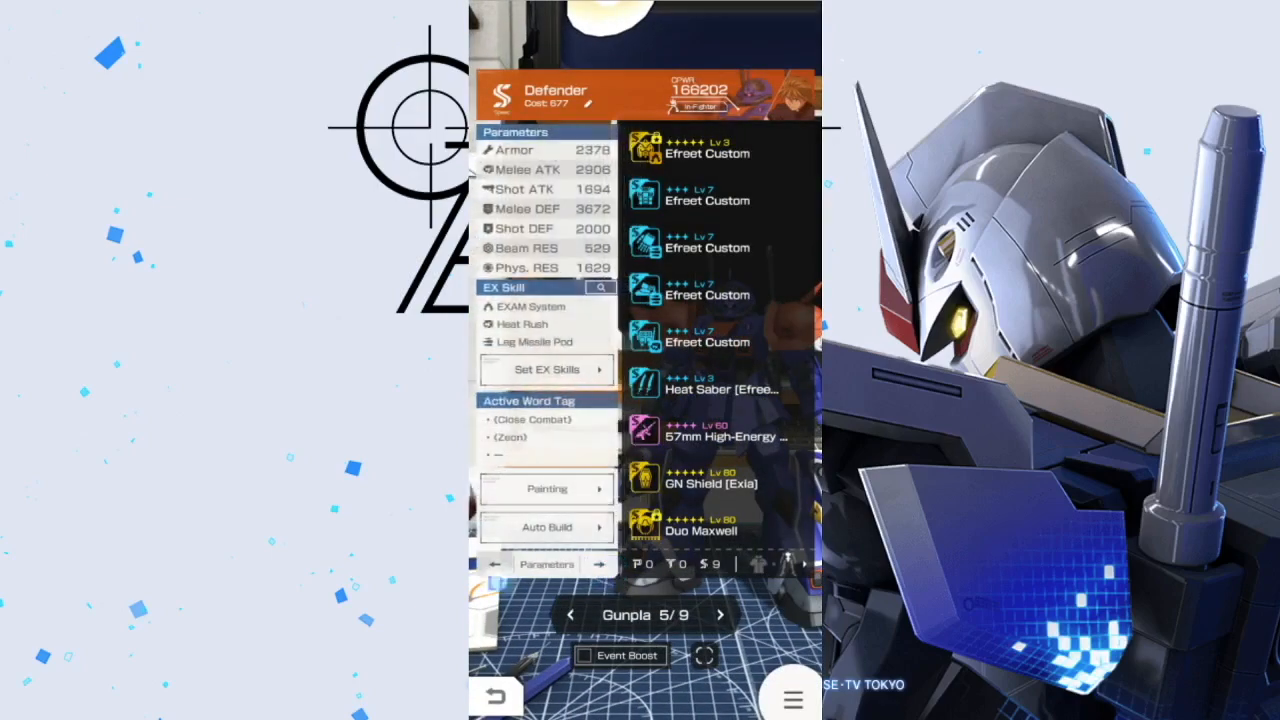
left_click(546, 564)
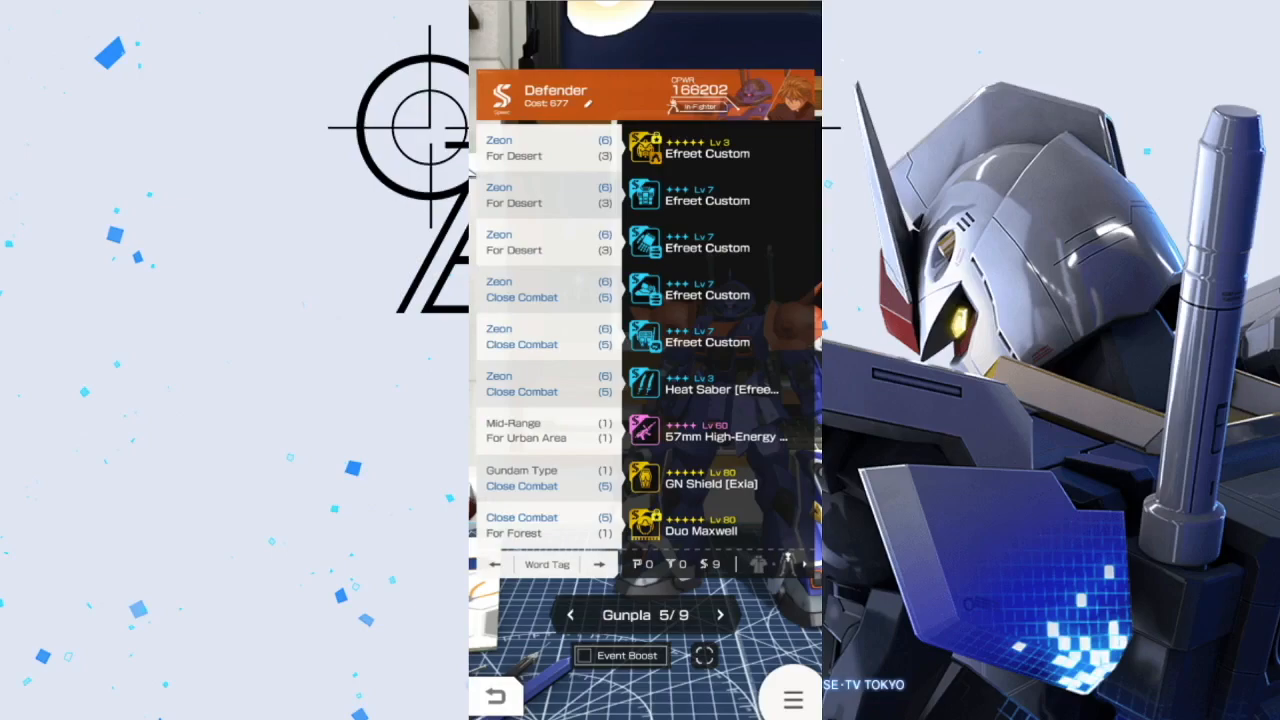
left_click(546, 564)
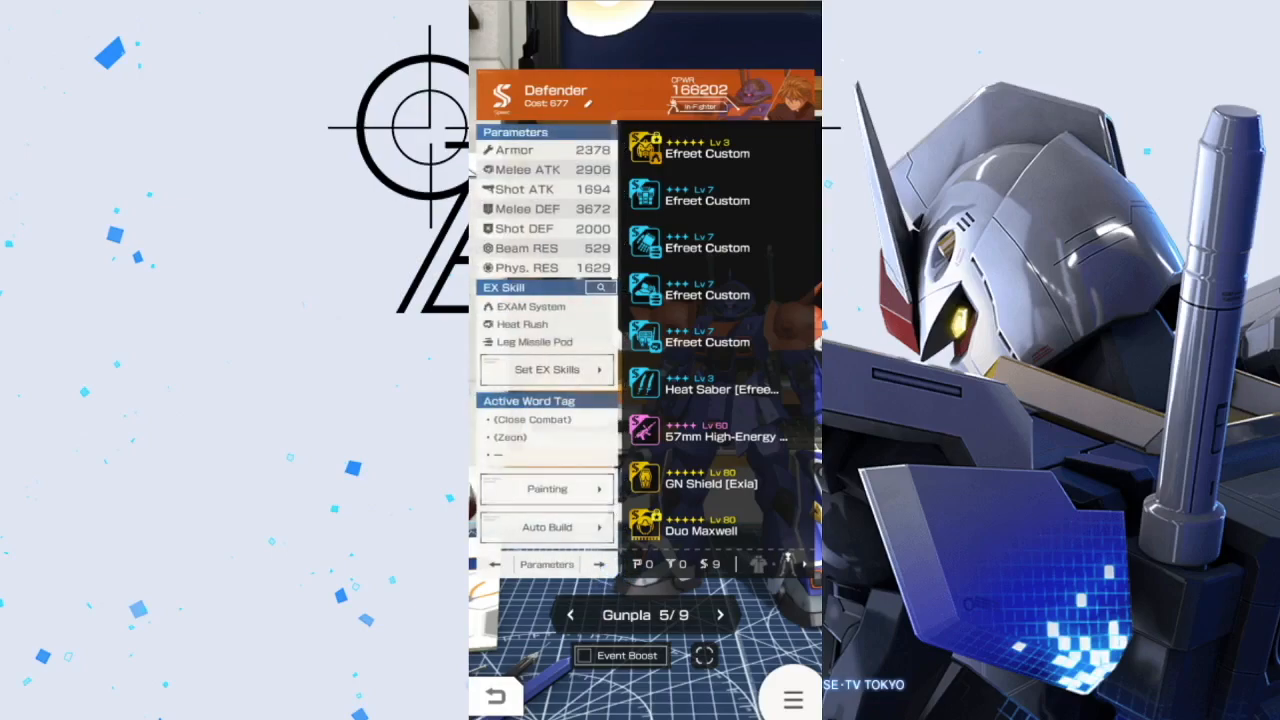